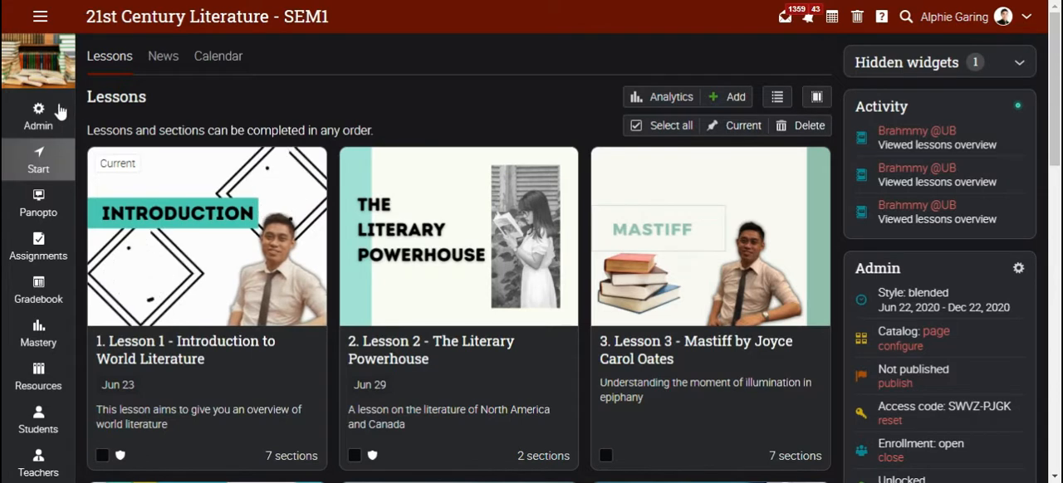
Tick the Portfolio checkbox in the course's Admin > Tabs settings.
{"action": "left_click", "coordinate": [37, 117]}
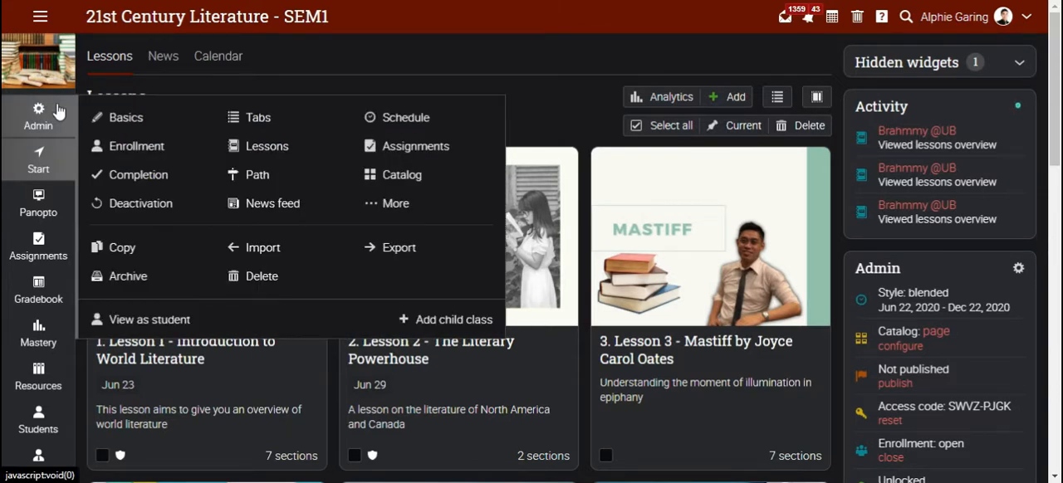
{"action": "mouse_move", "coordinate": [258, 117]}
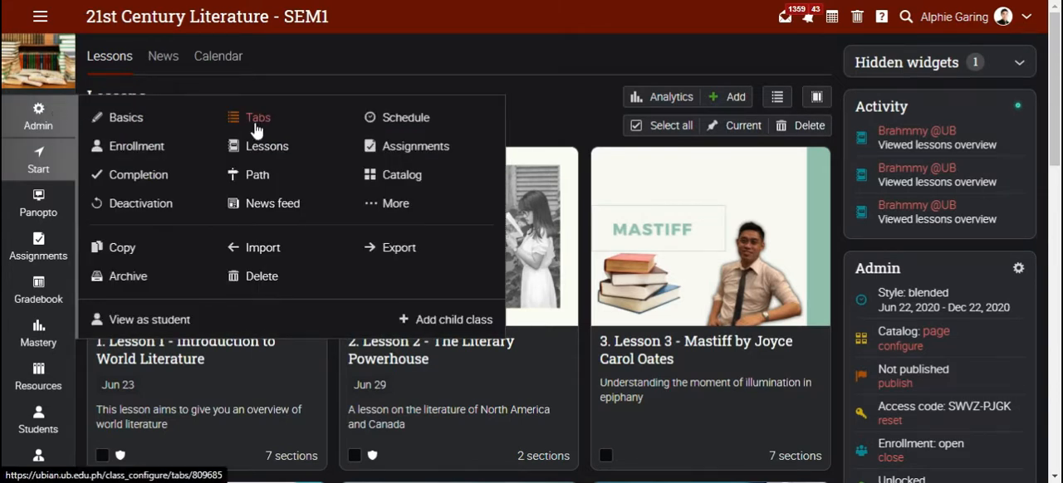
{"action": "left_click", "coordinate": [258, 117]}
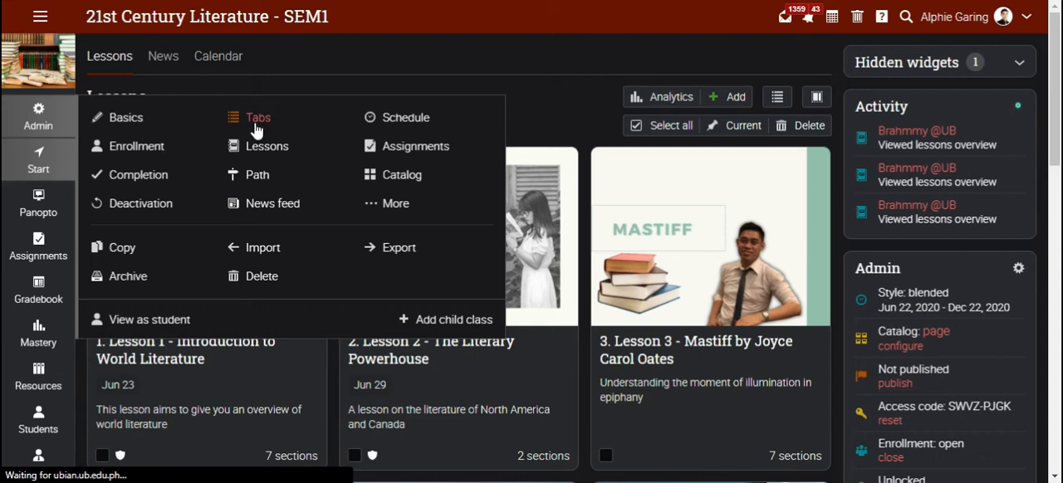
{"action": "left_click", "coordinate": [249, 117]}
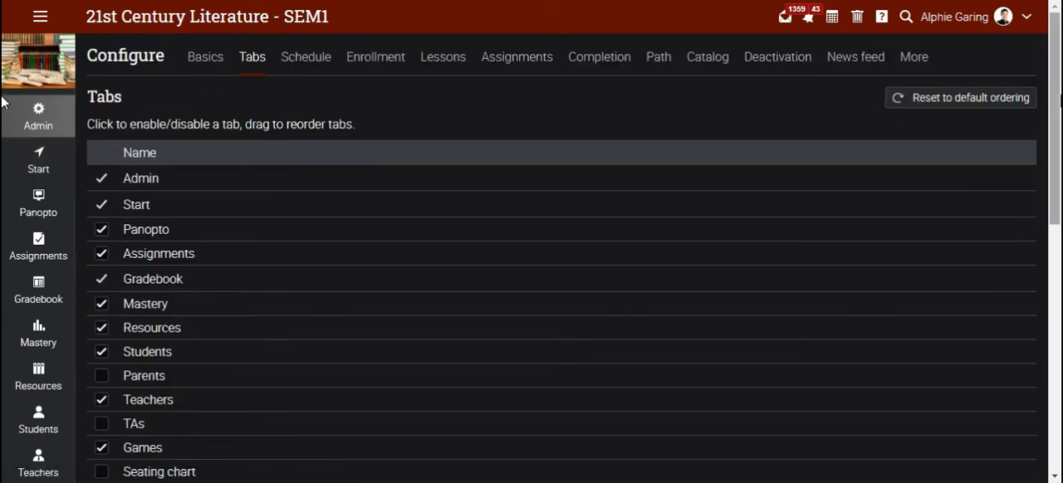
{"action": "scroll", "scroll_direction": "down", "scroll_amount": 3}
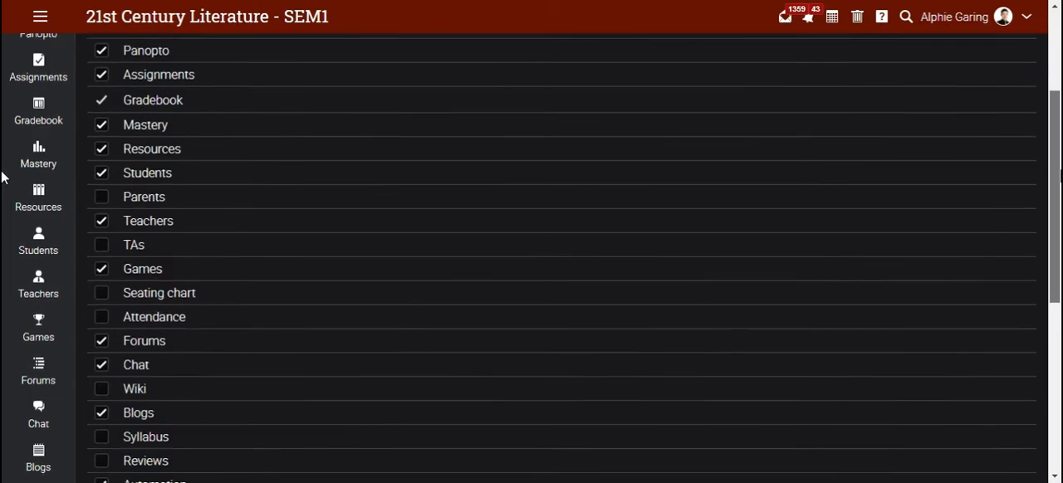
{"action": "scroll", "scroll_direction": "down", "scroll_amount": 3}
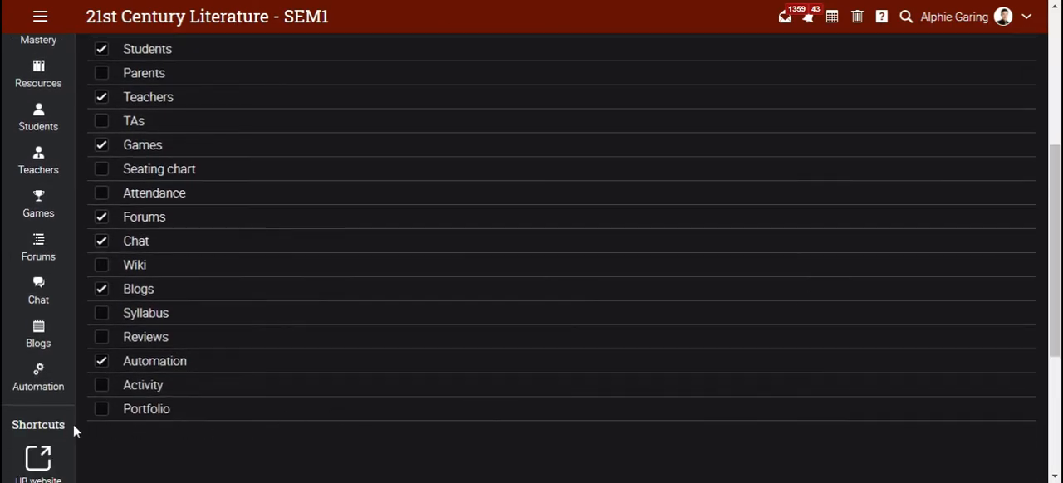
{"action": "left_click", "coordinate": [101, 408]}
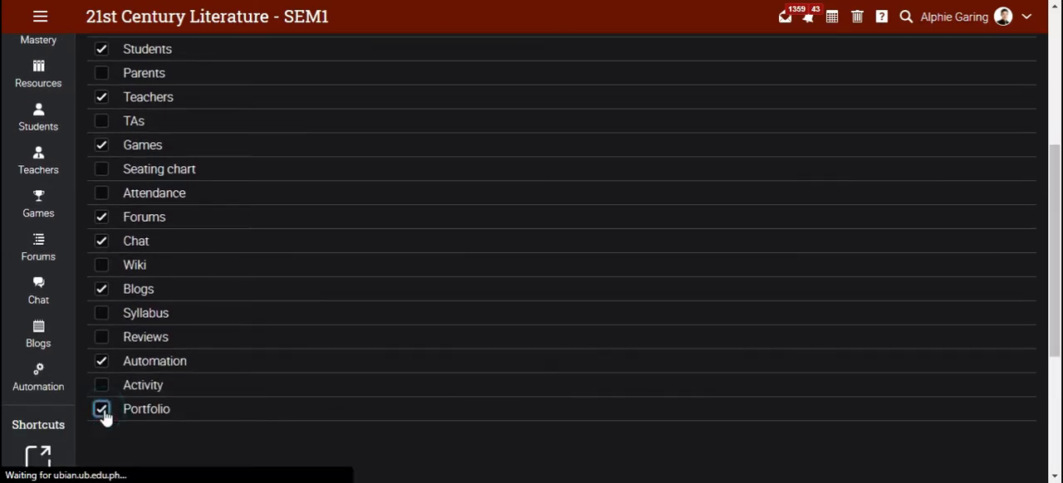
{"action": "scroll", "scroll_direction": "up", "scroll_amount": 3}
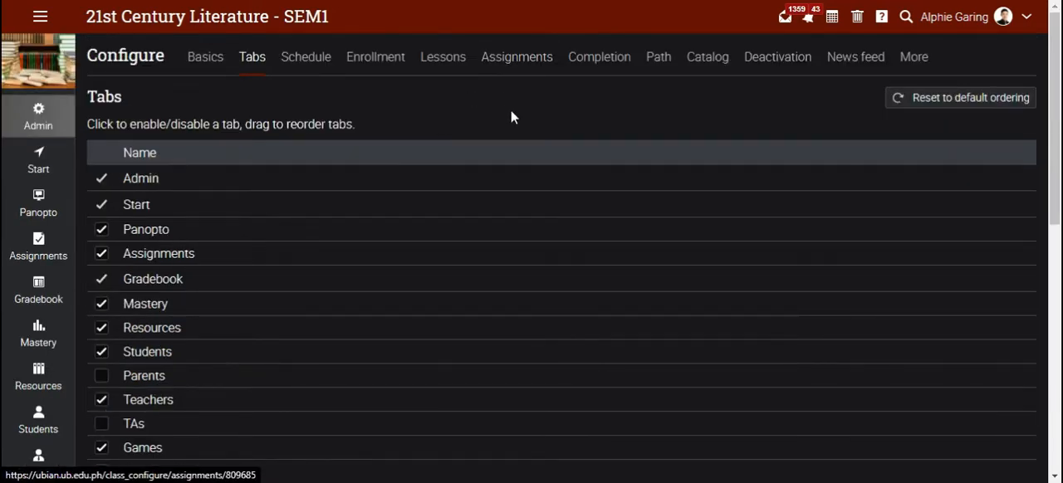
{"action": "scroll", "scroll_direction": "down", "scroll_amount": 3}
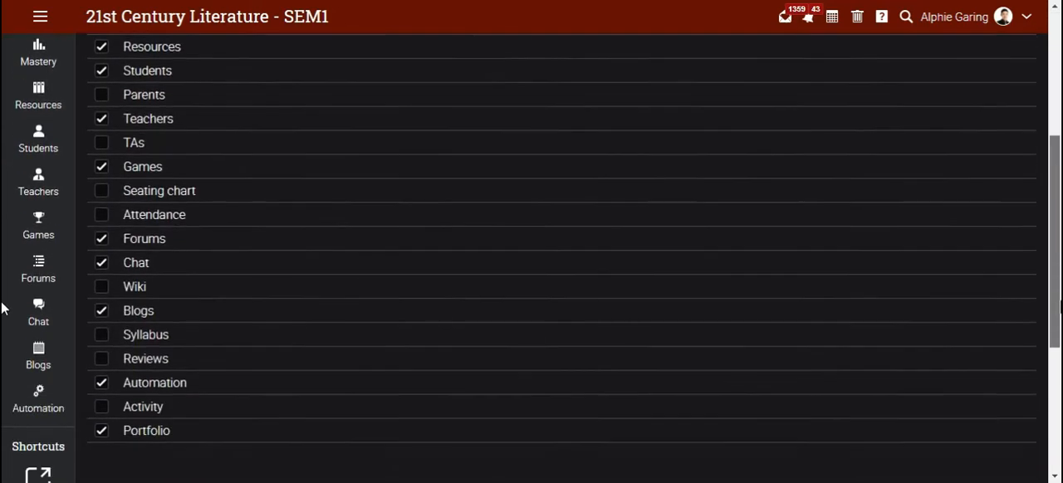
{"action": "scroll", "scroll_direction": "up", "scroll_amount": 3}
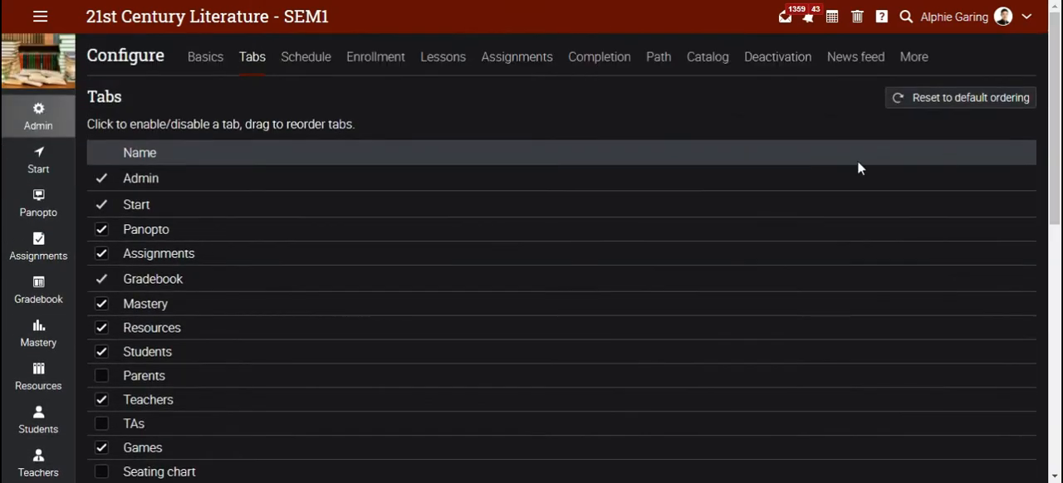
{"action": "mouse_move", "coordinate": [679, 151]}
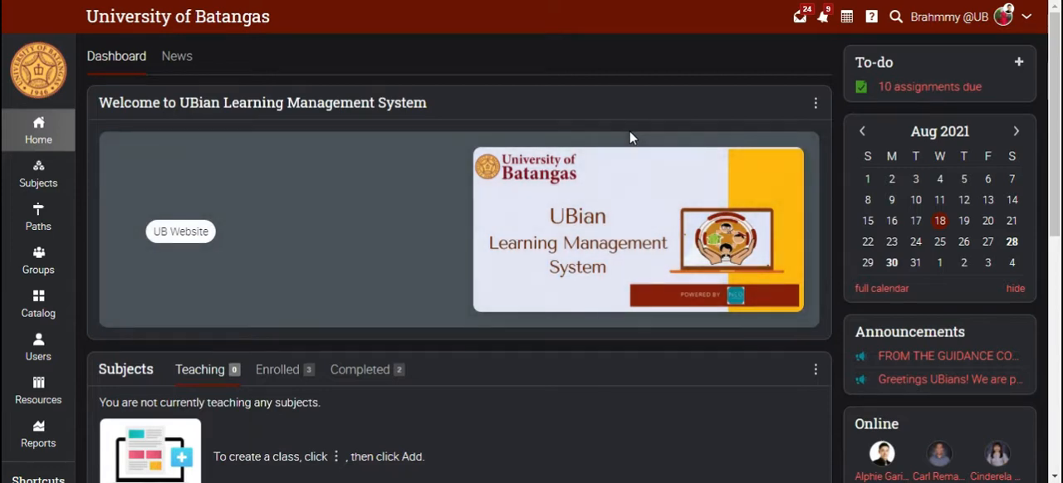
{"action": "mouse_move", "coordinate": [311, 162]}
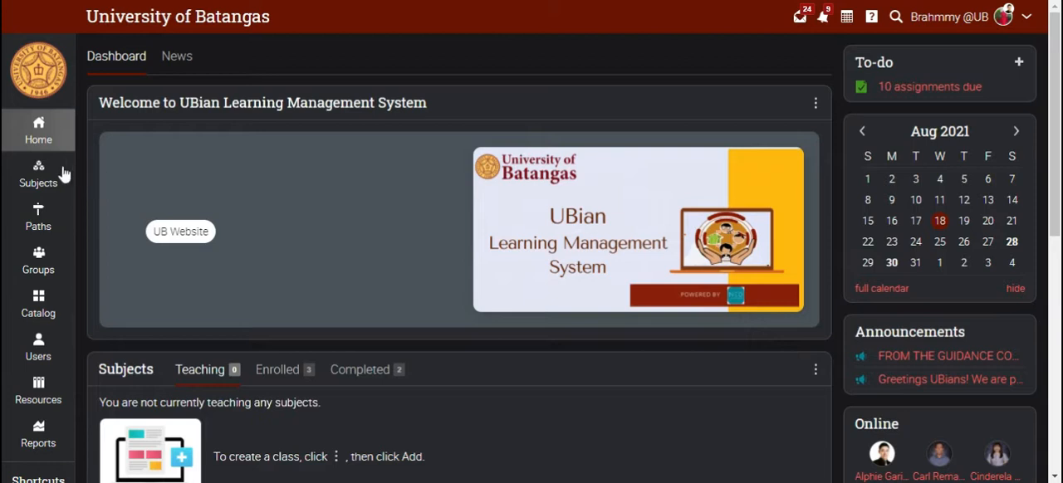
As the student, open 21st Century Literature - SEM1 from Subjects and find its Portfolio tab.
{"action": "left_click", "coordinate": [39, 173]}
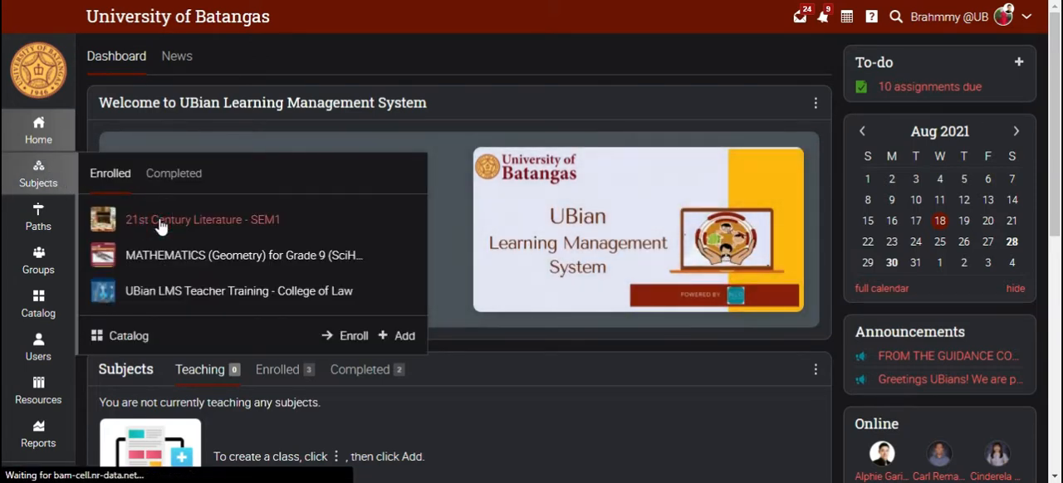
{"action": "left_click", "coordinate": [202, 219]}
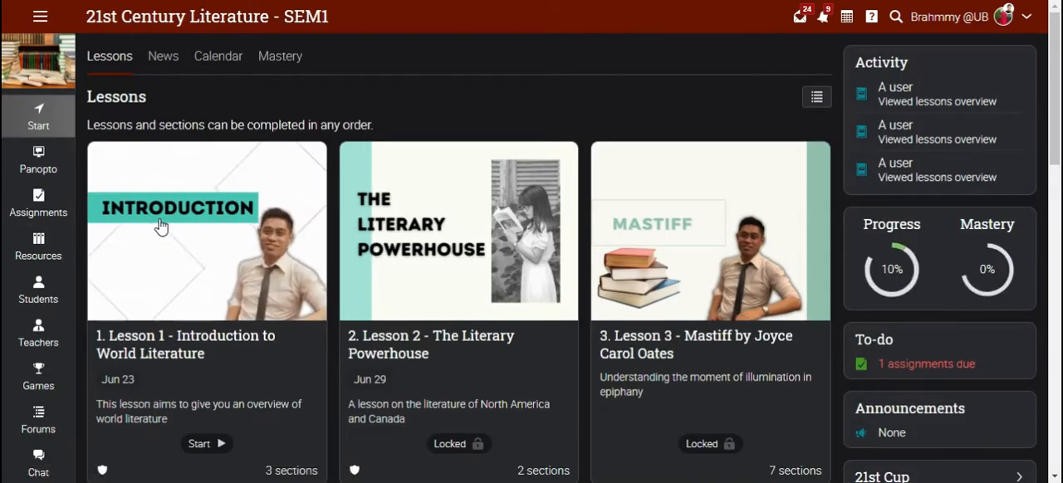
{"action": "scroll", "scroll_direction": "down", "scroll_amount": 3}
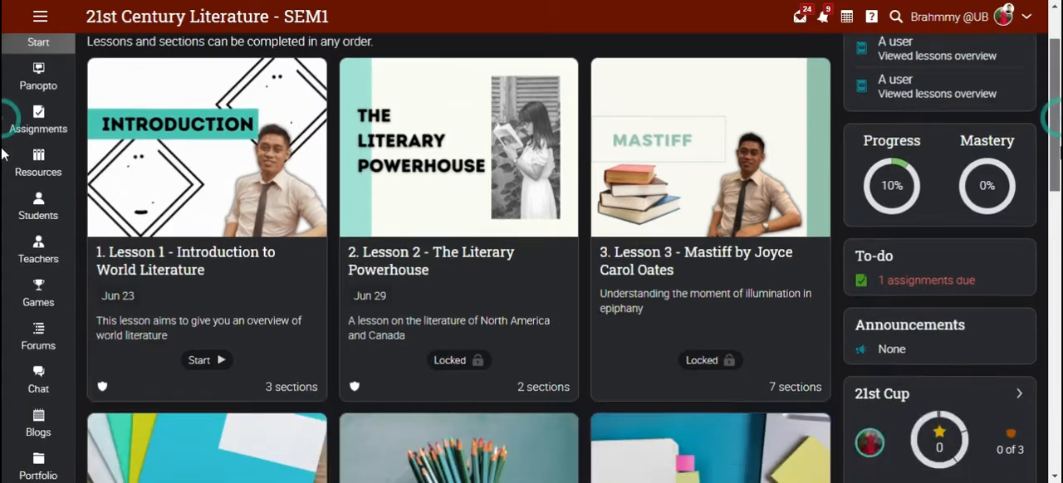
{"action": "scroll", "scroll_direction": "down", "scroll_amount": 3}
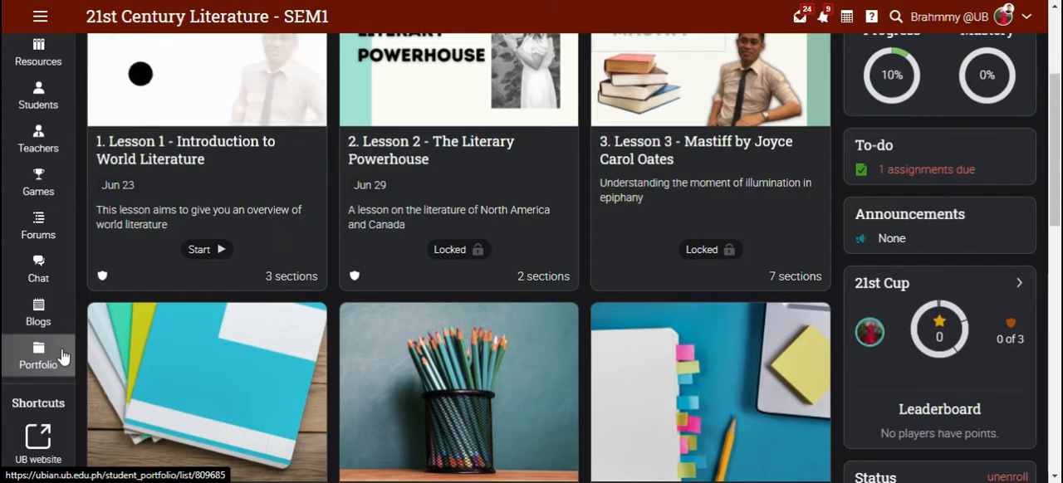
In the course Portfolio, add and save a new folder named after the student.
{"action": "left_click", "coordinate": [38, 356]}
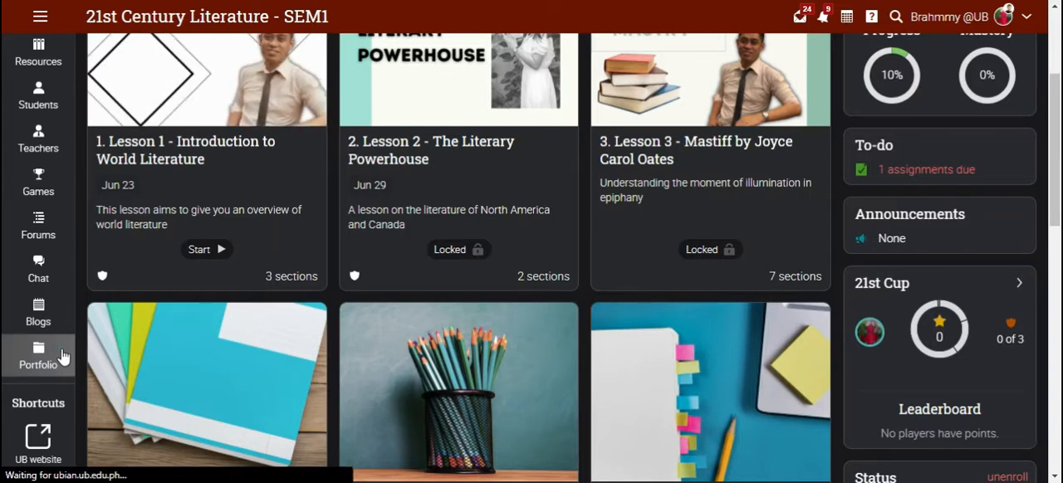
{"action": "left_click", "coordinate": [38, 356]}
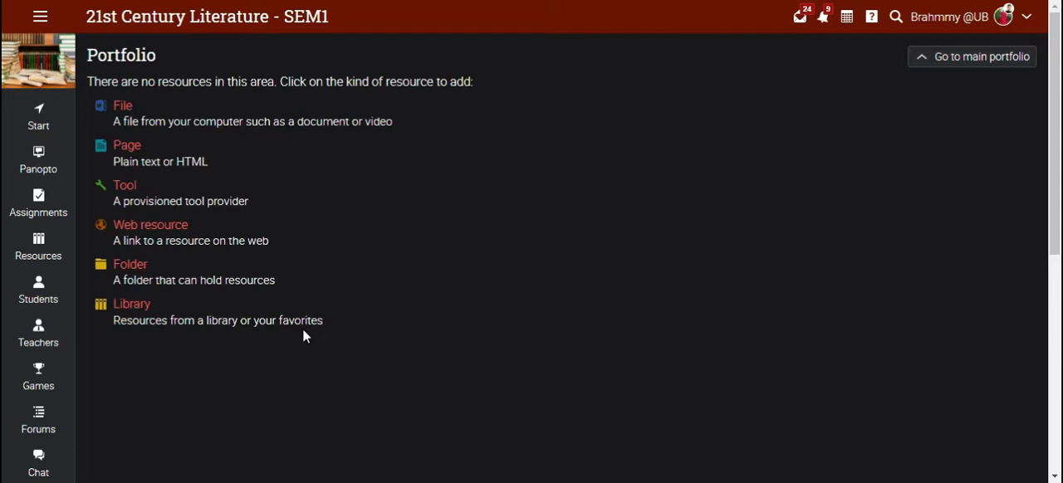
{"action": "mouse_move", "coordinate": [530, 111]}
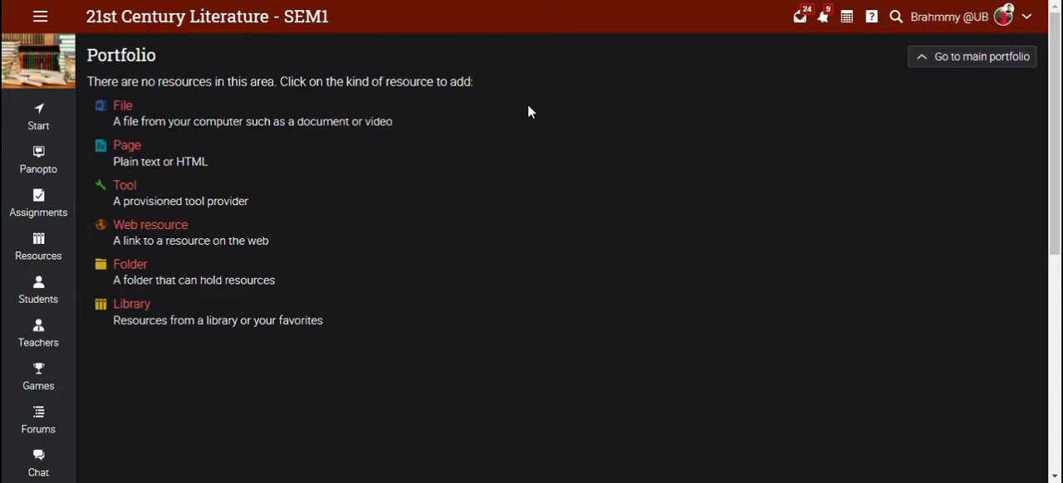
{"action": "mouse_move", "coordinate": [373, 213]}
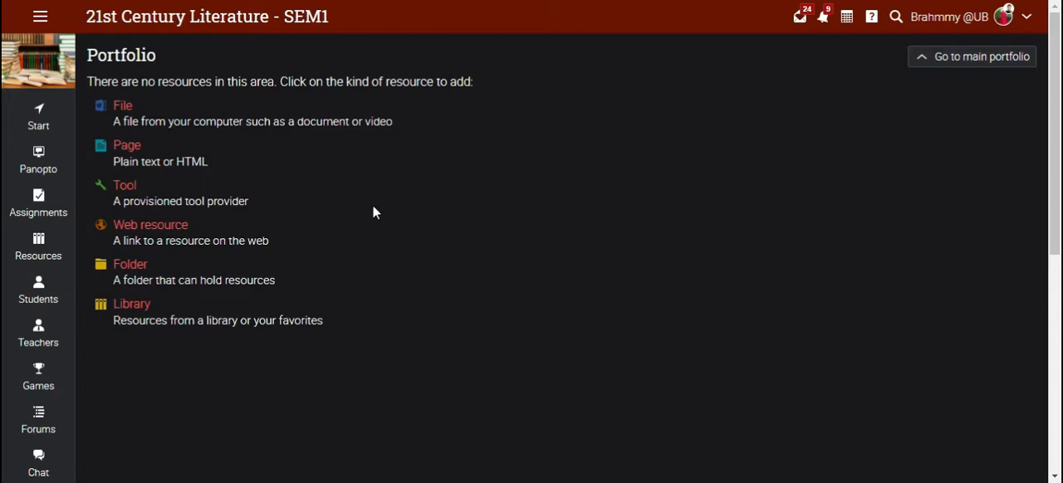
{"action": "mouse_move", "coordinate": [187, 266]}
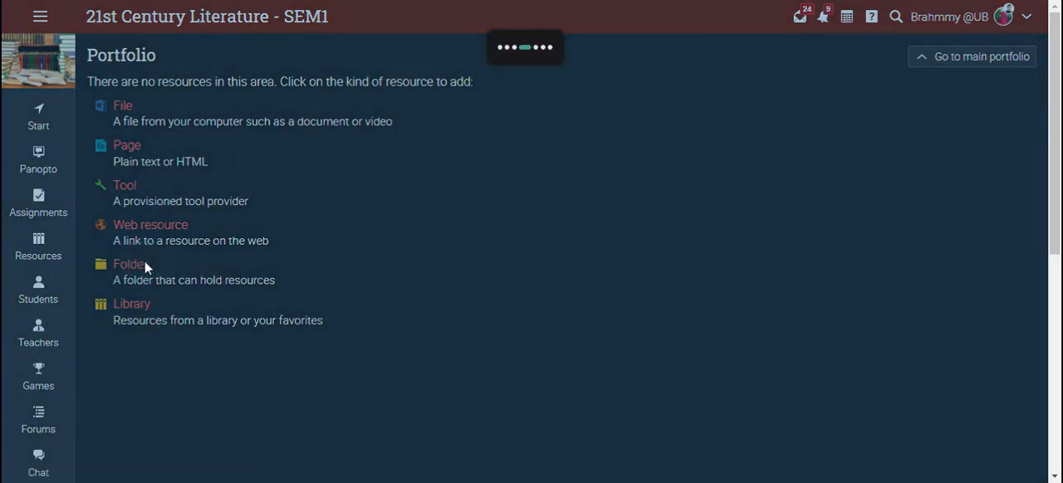
{"action": "left_click", "coordinate": [130, 264]}
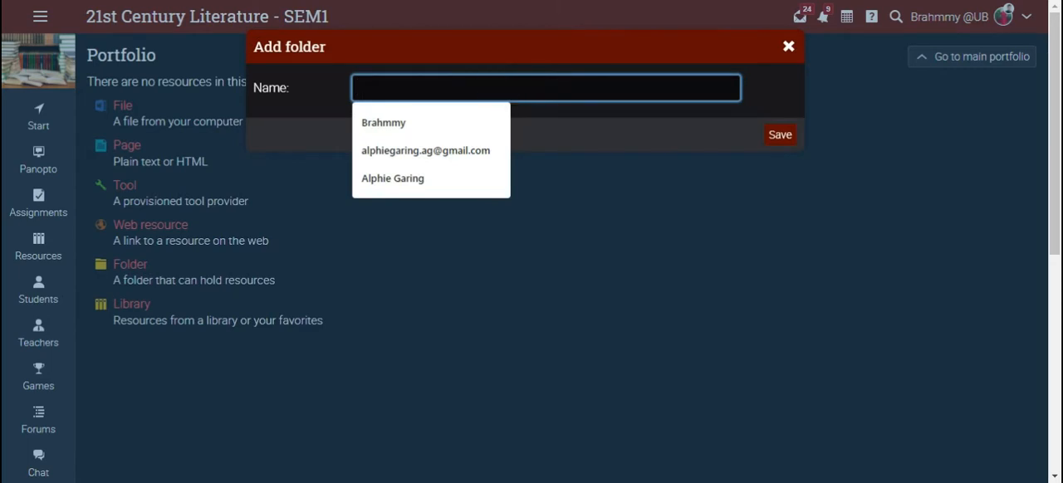
{"action": "left_click", "coordinate": [384, 122]}
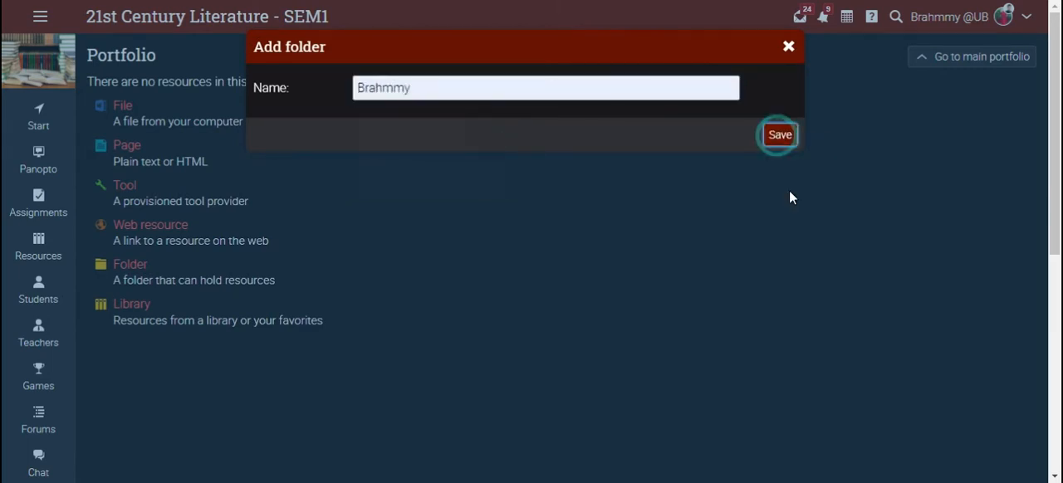
{"action": "left_click", "coordinate": [779, 135]}
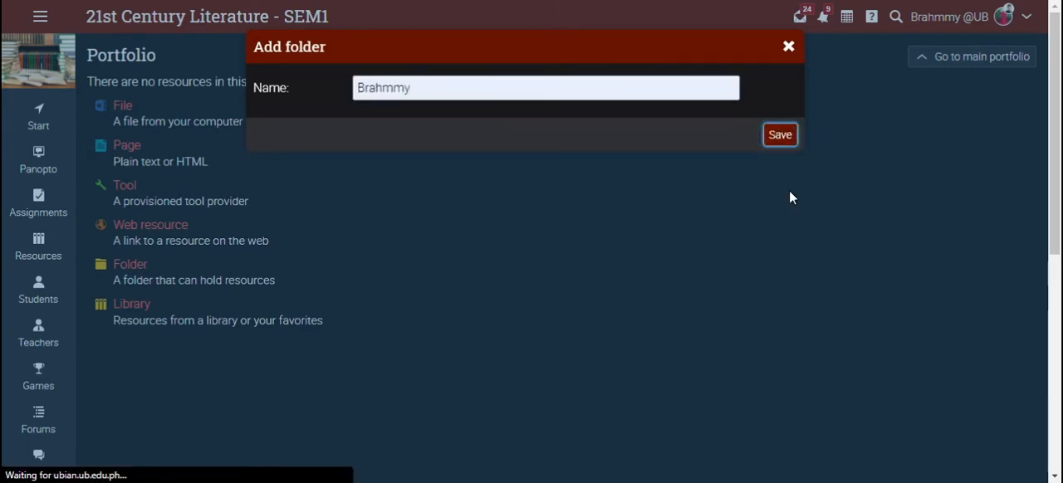
{"action": "left_click", "coordinate": [779, 135]}
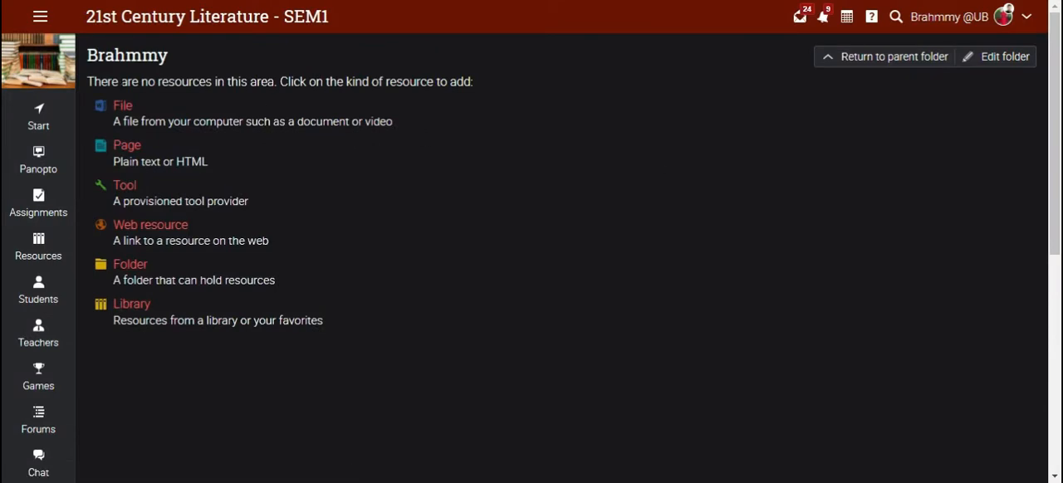
{"action": "mouse_move", "coordinate": [261, 138]}
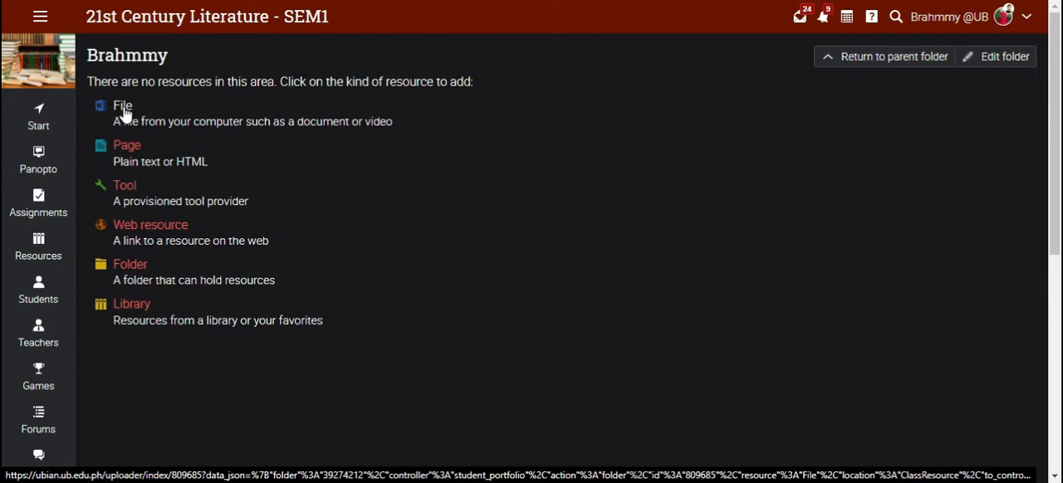
Attach the Format Certificate Japan PDF from Documents as a new file resource.
{"action": "left_click", "coordinate": [123, 106]}
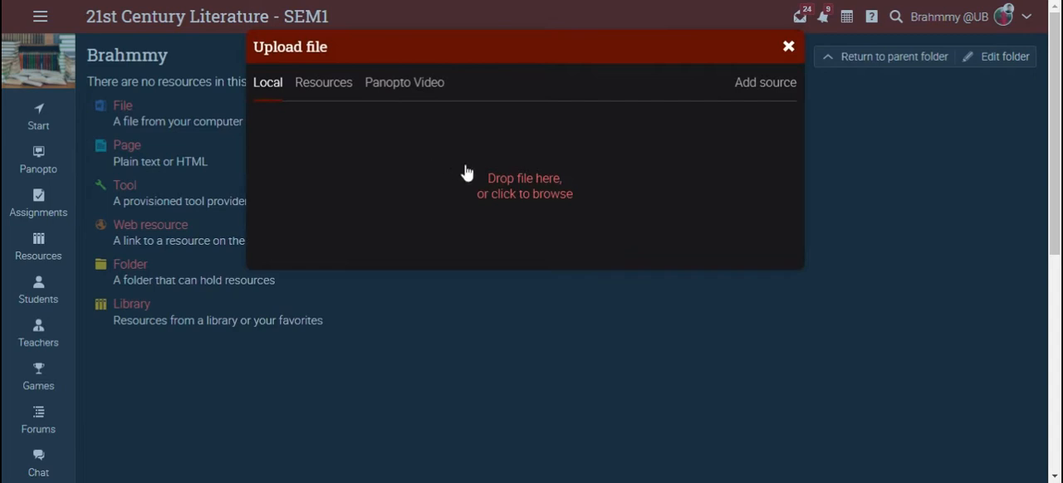
{"action": "left_click", "coordinate": [524, 186]}
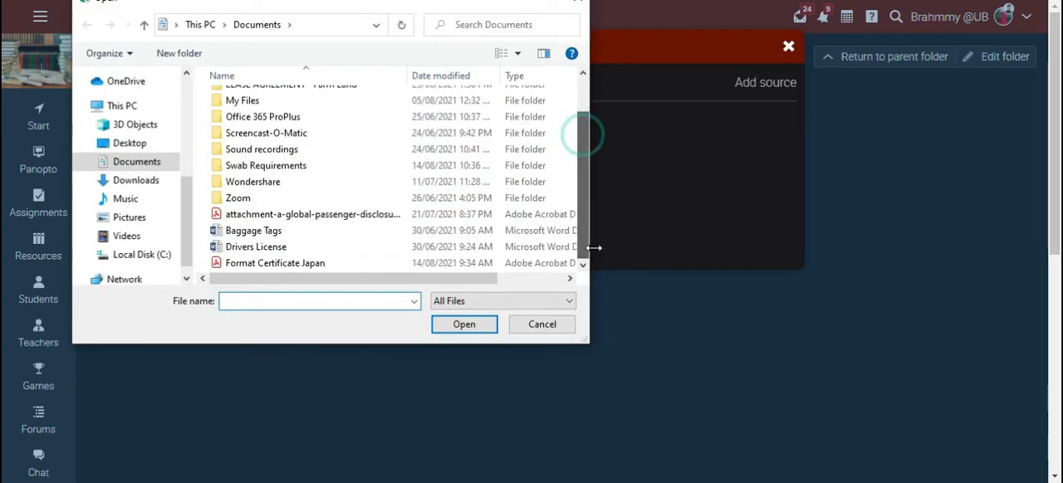
{"action": "left_click", "coordinate": [274, 263]}
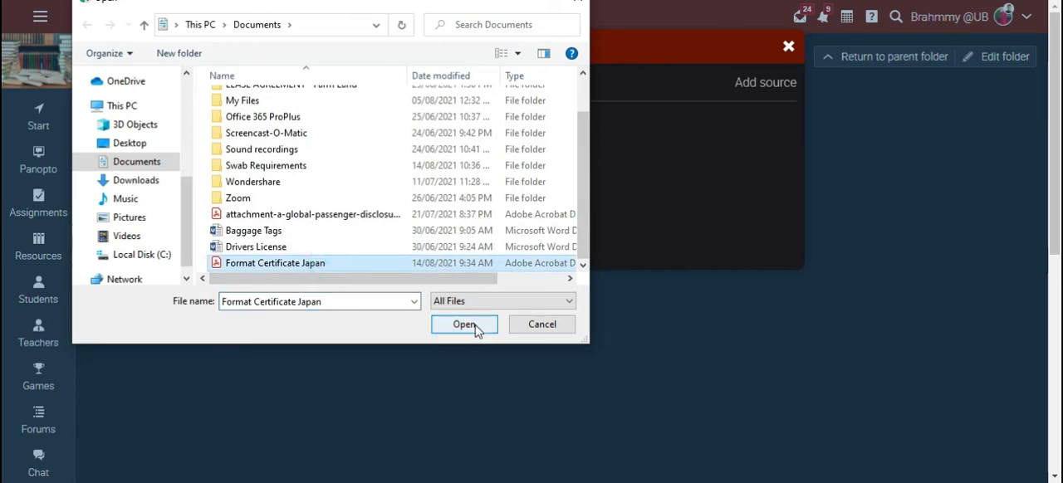
{"action": "left_click", "coordinate": [465, 324]}
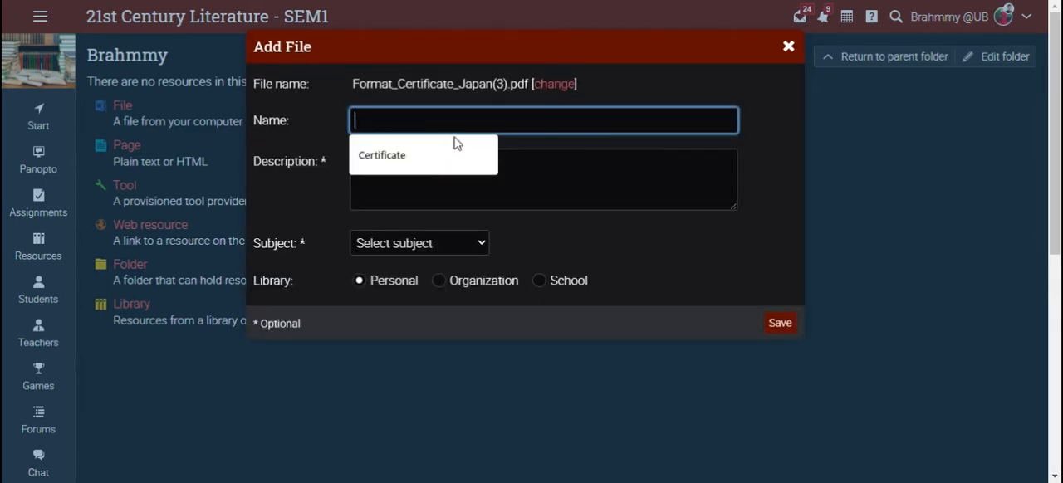
Name the file resource 'Certificate', add its description, and save it.
{"action": "left_click", "coordinate": [381, 155]}
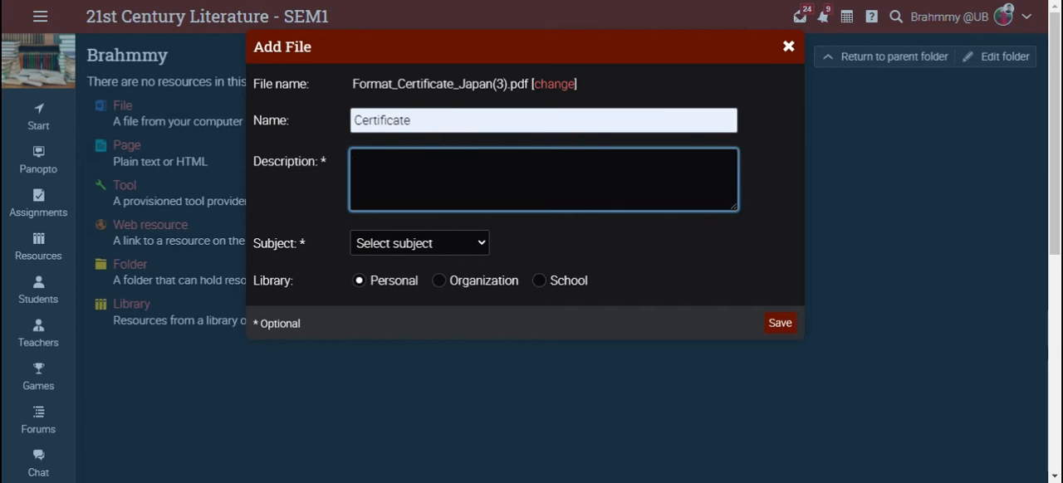
{"action": "type", "text": "certificate"}
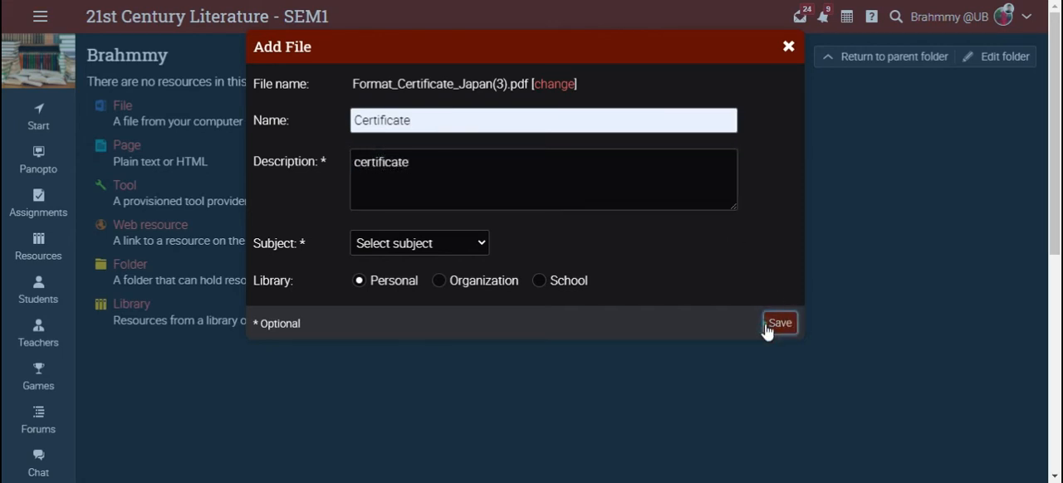
{"action": "left_click", "coordinate": [779, 323]}
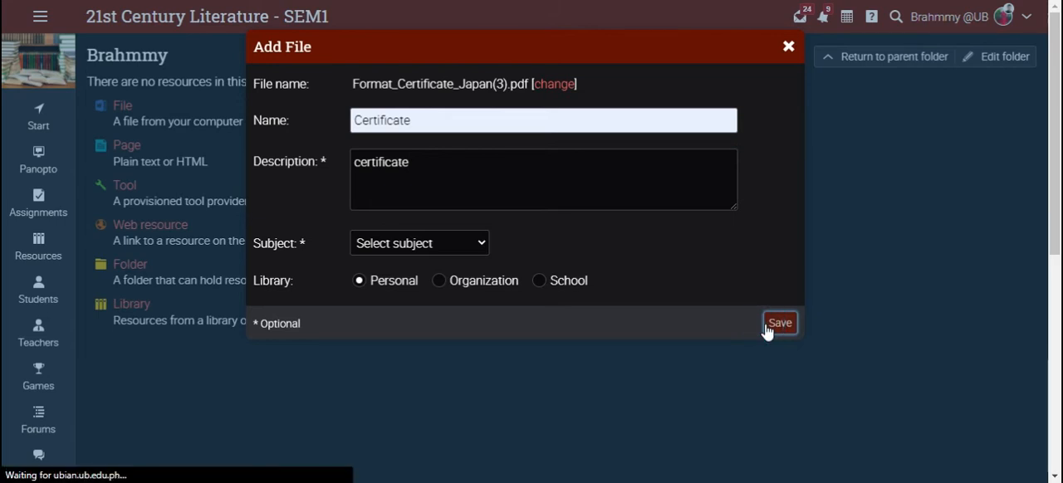
{"action": "left_click", "coordinate": [779, 322]}
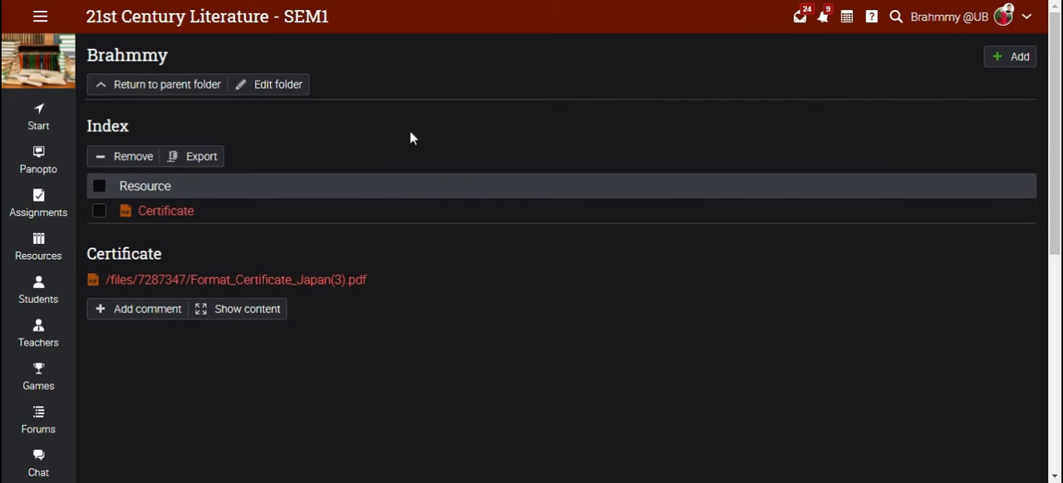
{"action": "mouse_move", "coordinate": [414, 219]}
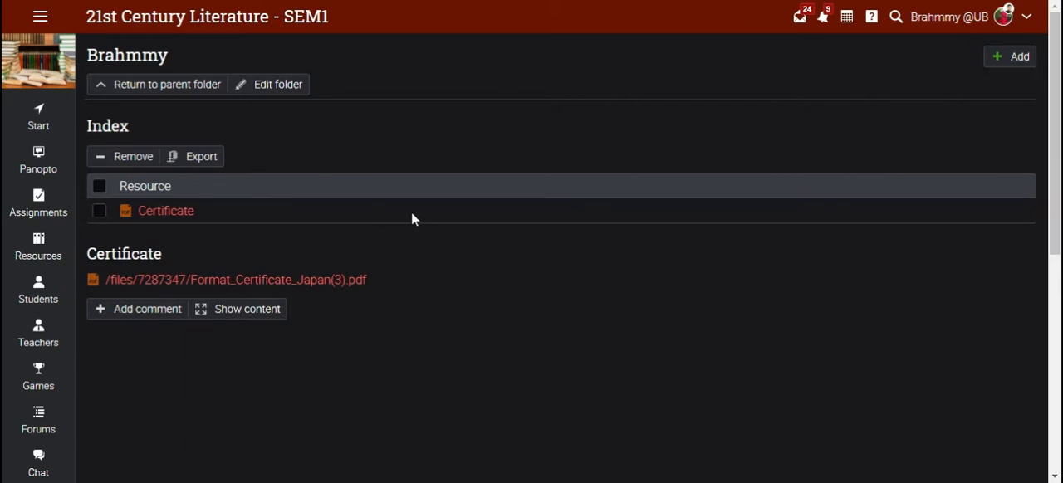
{"action": "mouse_move", "coordinate": [910, 168]}
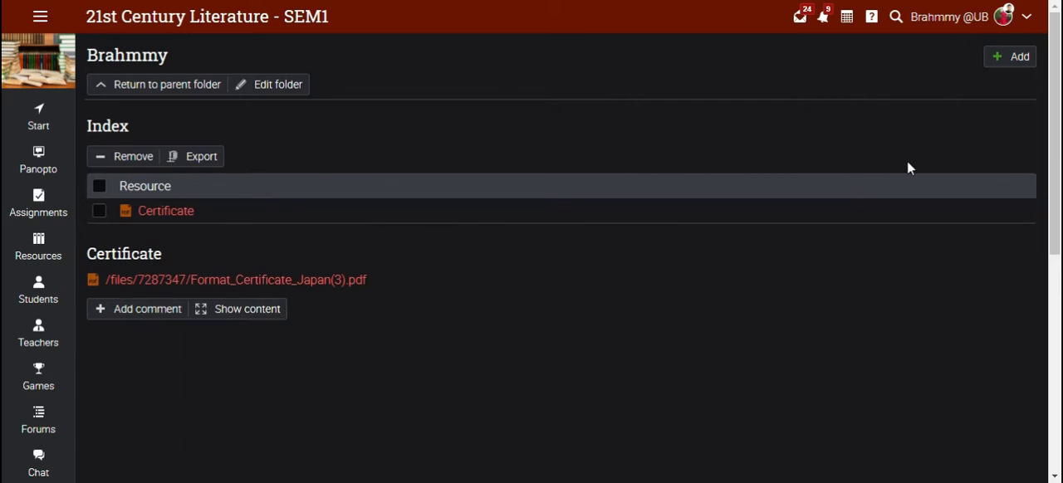
{"action": "mouse_move", "coordinate": [6, 93]}
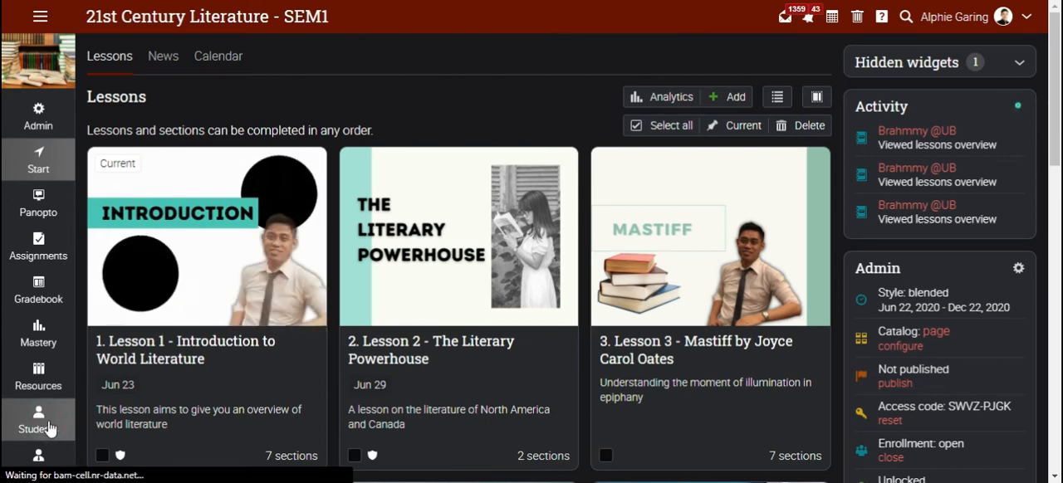
As teacher, go through Students and the student's Portfolio count to open their folder.
{"action": "left_click", "coordinate": [37, 419]}
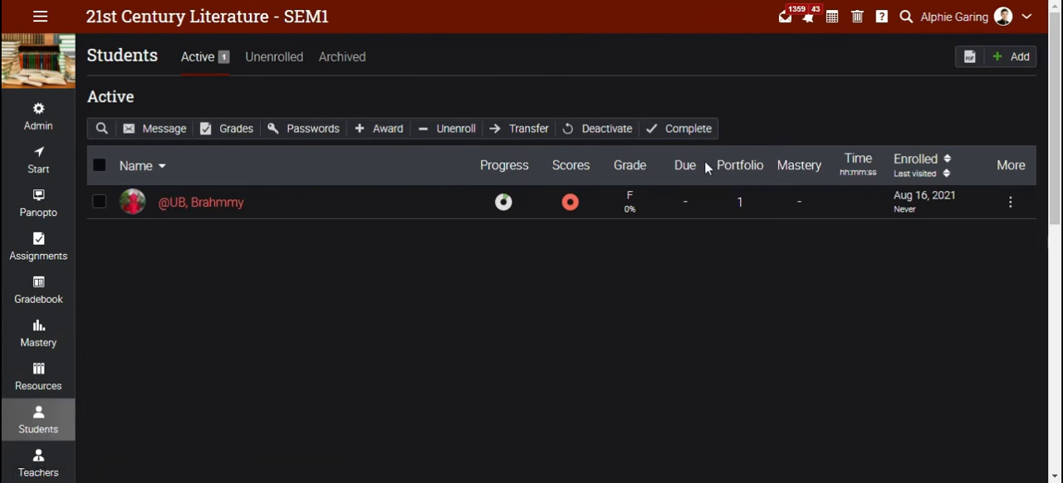
{"action": "mouse_move", "coordinate": [756, 224]}
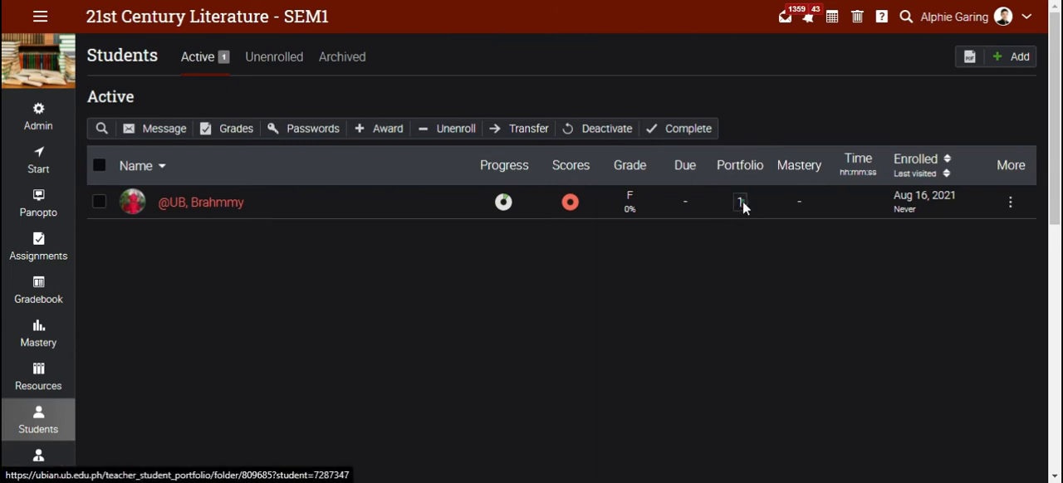
{"action": "left_click", "coordinate": [739, 202]}
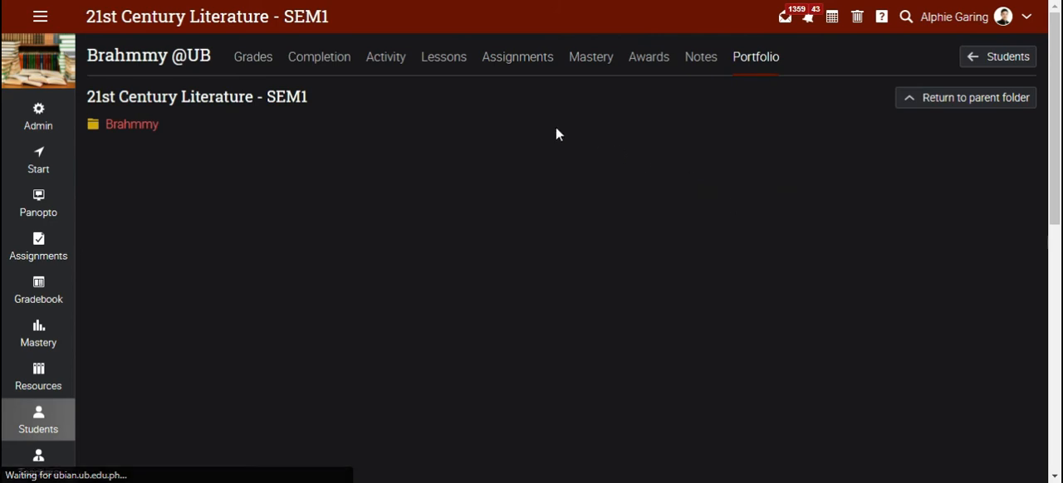
{"action": "mouse_move", "coordinate": [168, 151]}
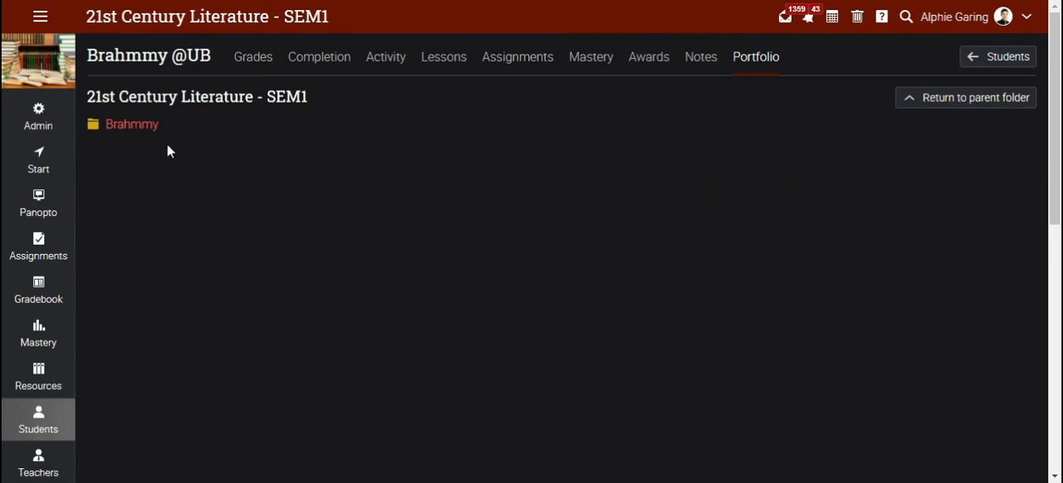
{"action": "left_click", "coordinate": [131, 124]}
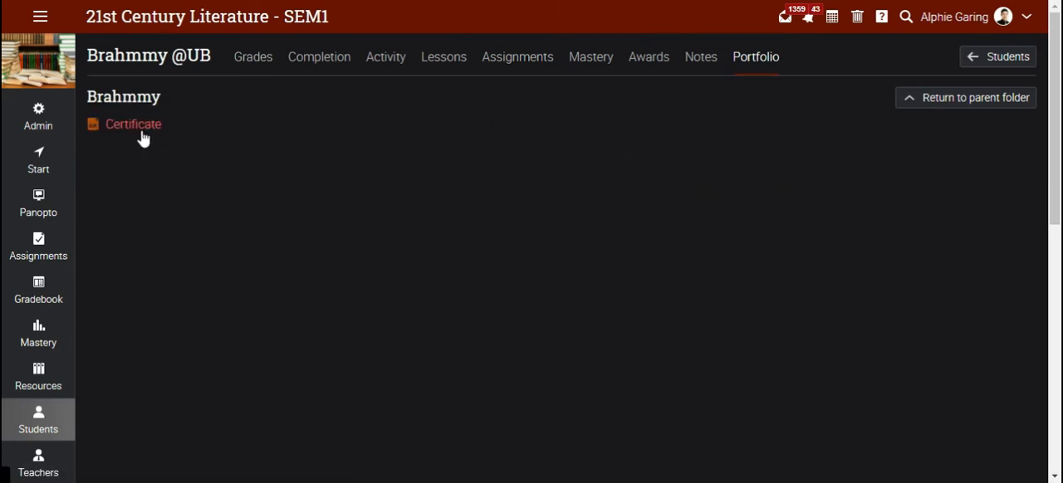
{"action": "mouse_move", "coordinate": [629, 184]}
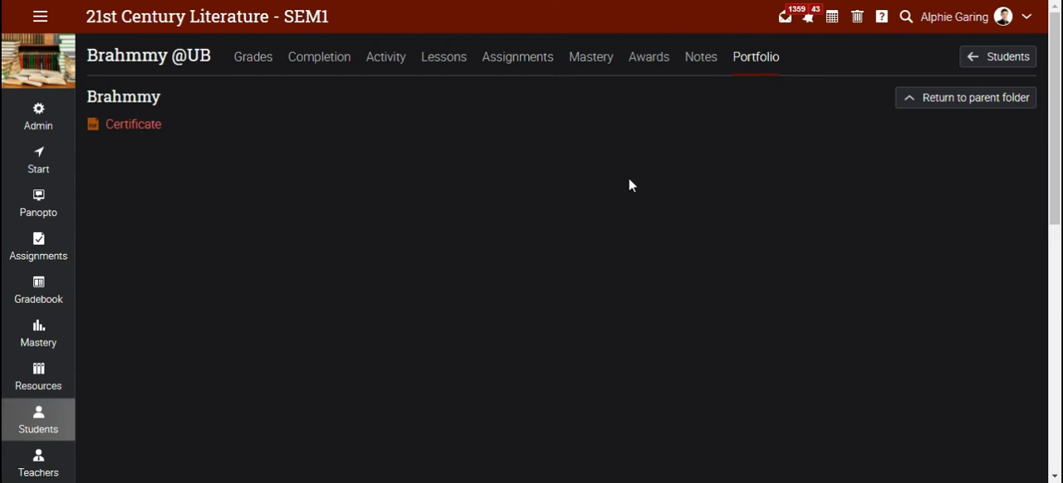
{"action": "mouse_move", "coordinate": [648, 183]}
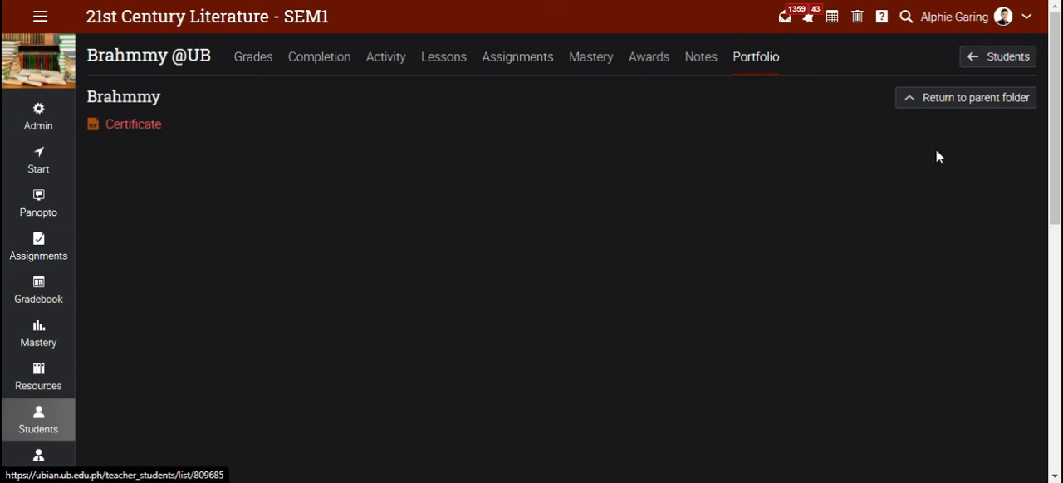
{"action": "mouse_move", "coordinate": [934, 213]}
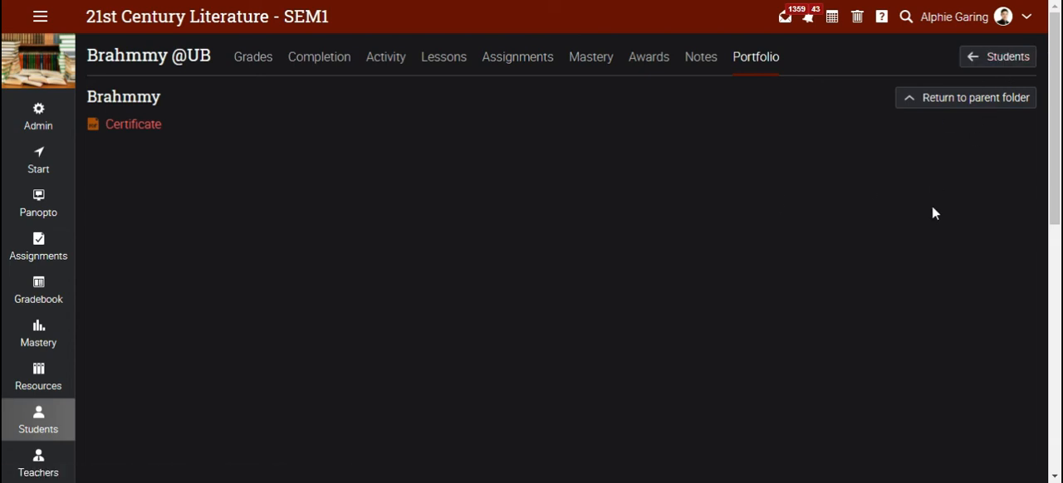